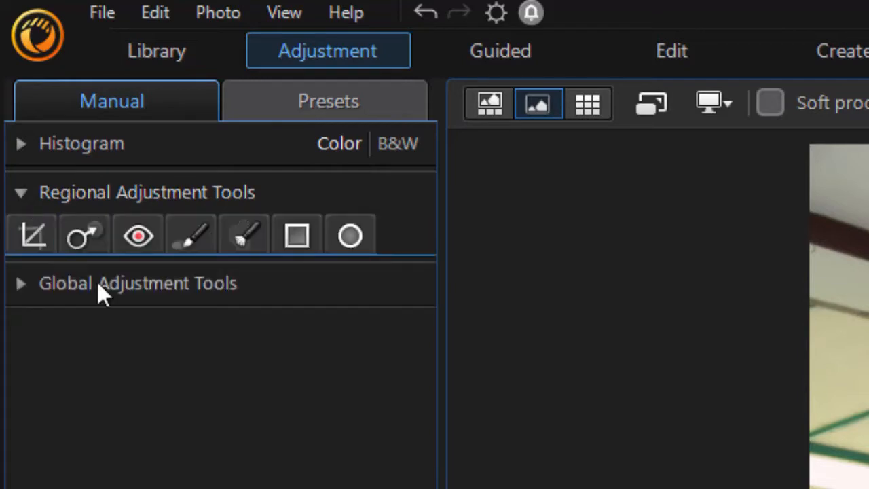
pyautogui.moveTo(193, 236)
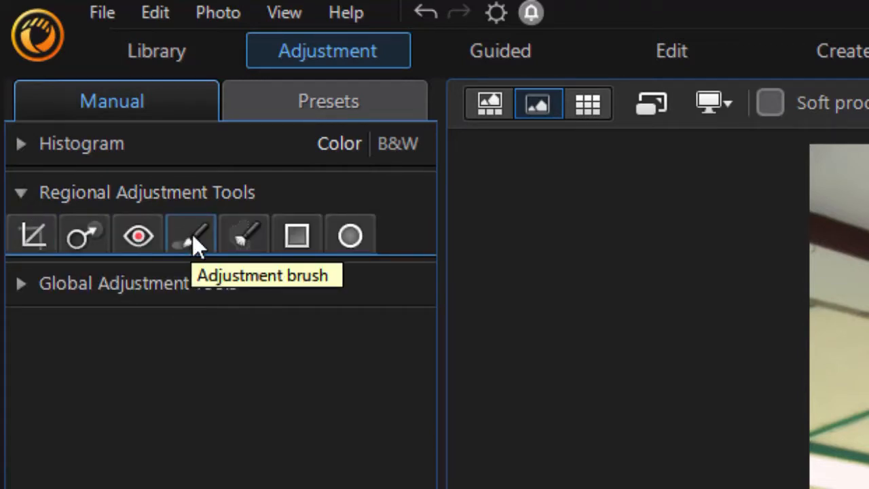
# Activate the Adjustment brush to begin a new local adjustment mask on the portrait
pyautogui.click(190, 236)
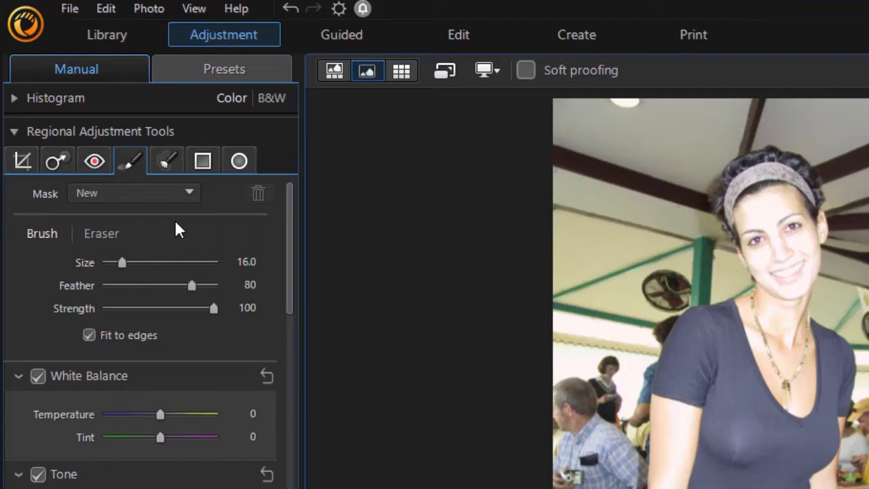
pyautogui.moveTo(171, 234)
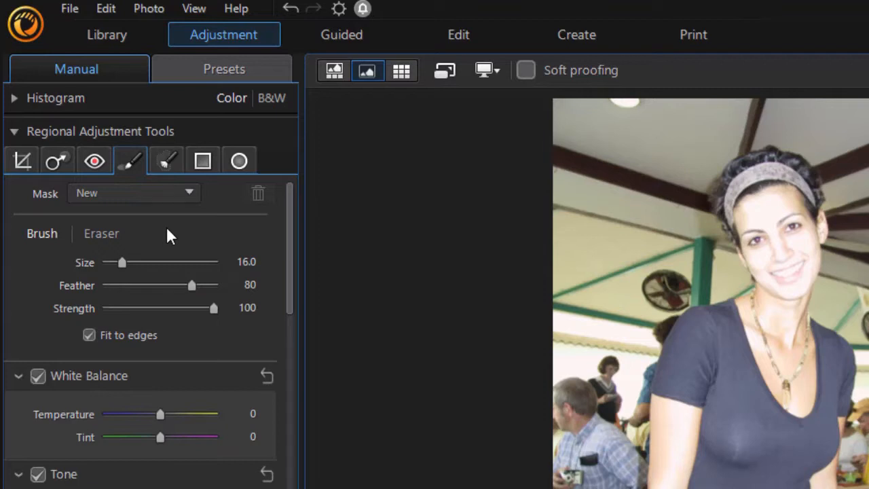
pyautogui.moveTo(296, 282)
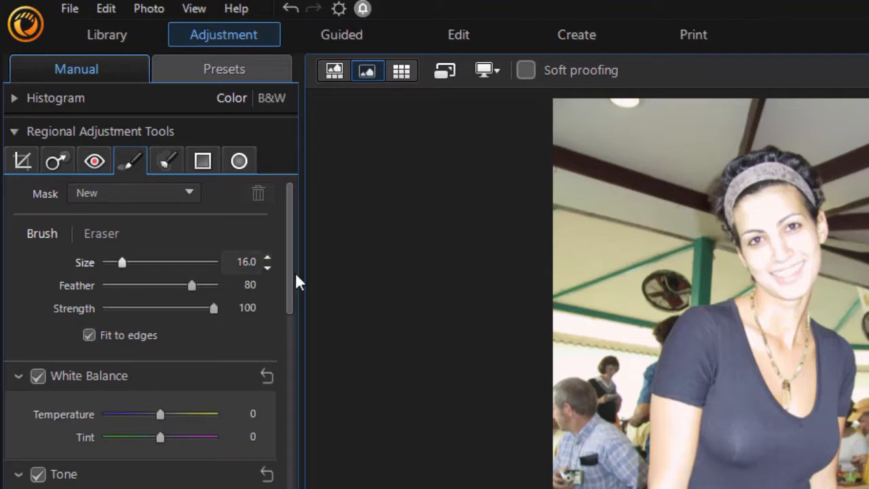
pyautogui.moveTo(826, 325)
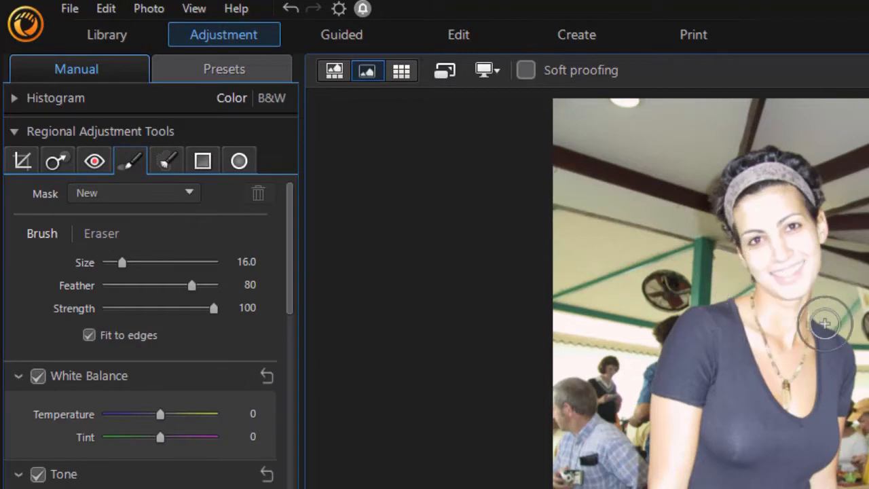
pyautogui.moveTo(827, 359)
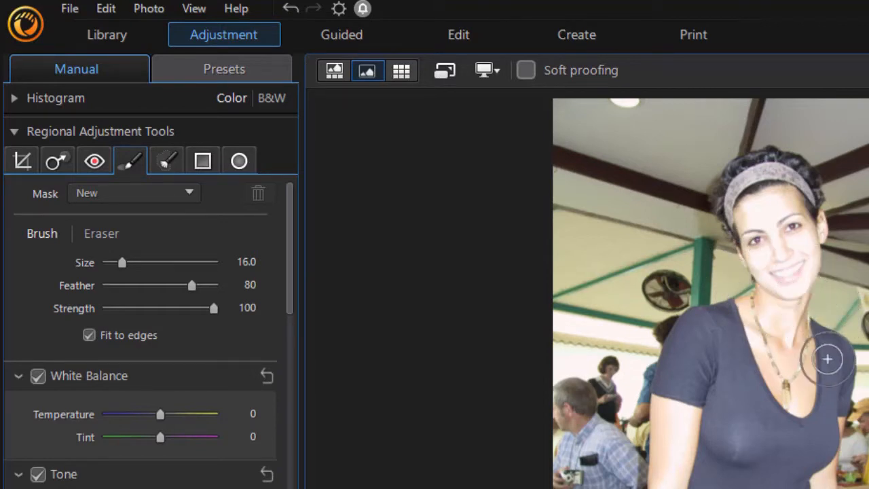
pyautogui.moveTo(818, 334)
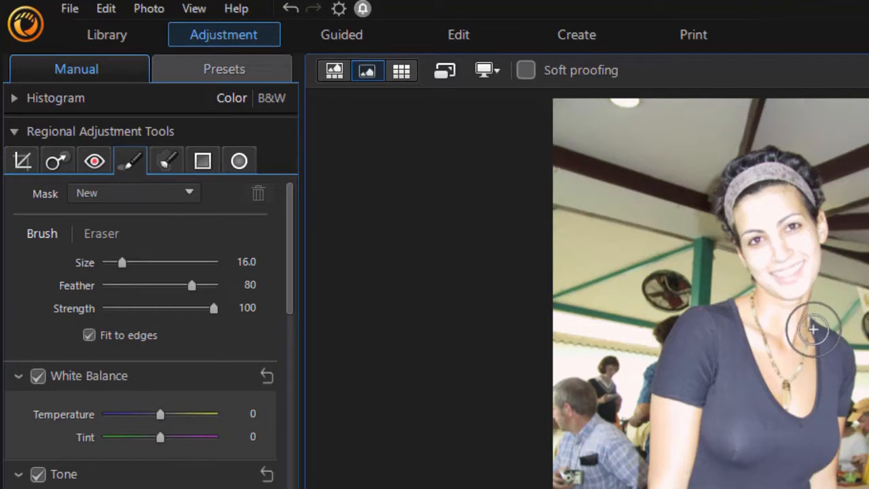
pyautogui.moveTo(812, 330)
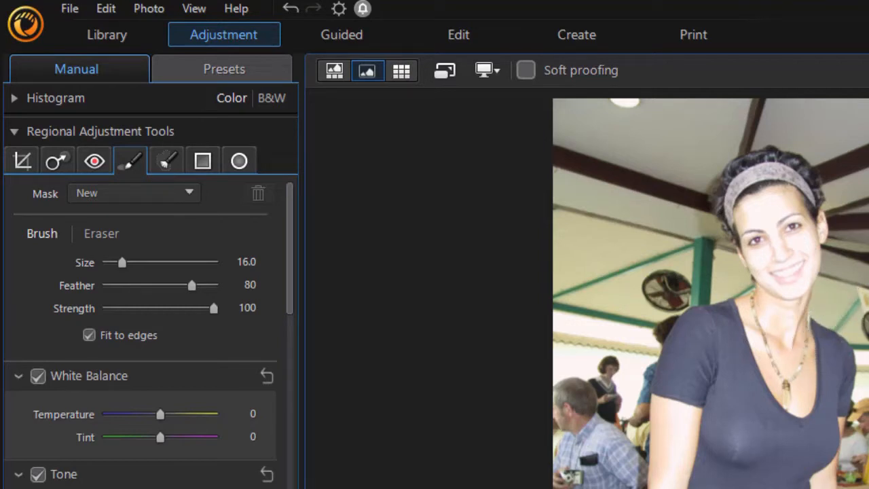
# Zoom the viewer in on the woman's face so it fills the view for brushing
pyautogui.moveTo(715, 150); pyautogui.dragTo(862, 366)
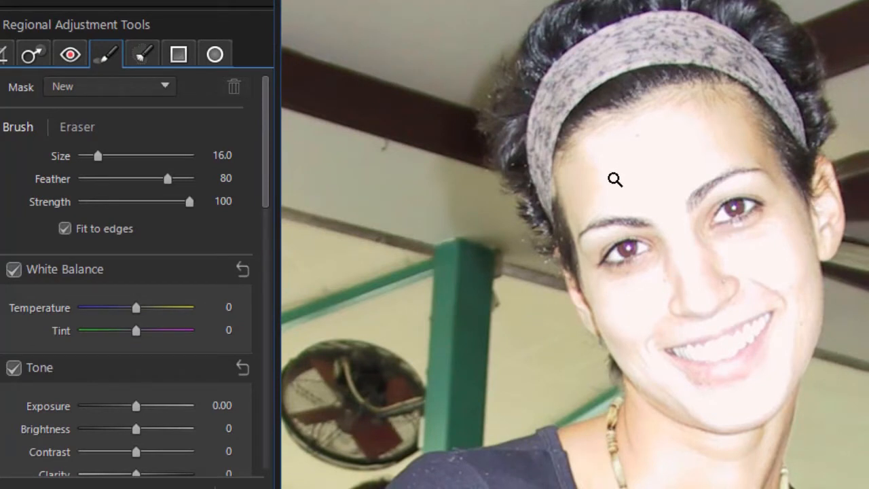
pyautogui.moveTo(478, 153)
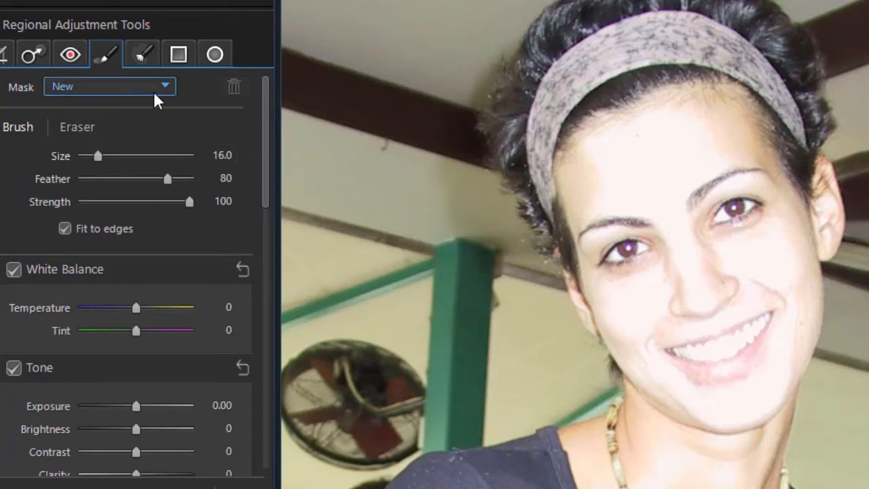
pyautogui.moveTo(174, 92)
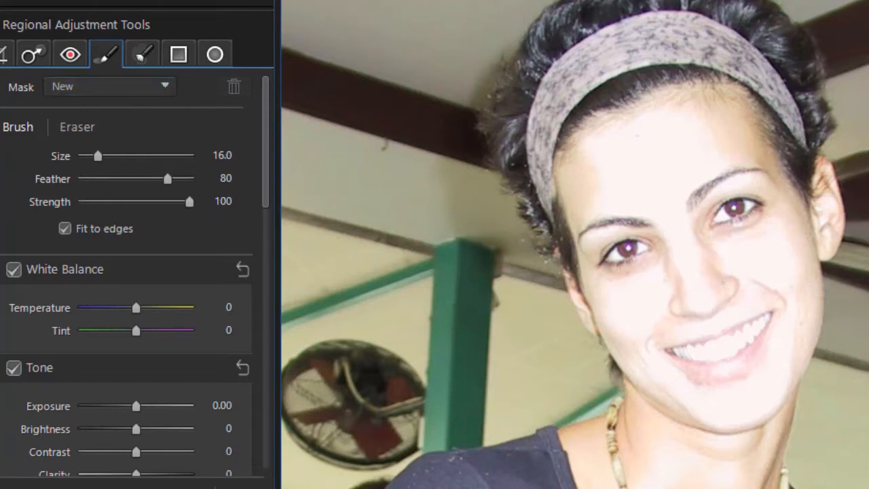
pyautogui.moveTo(658, 126)
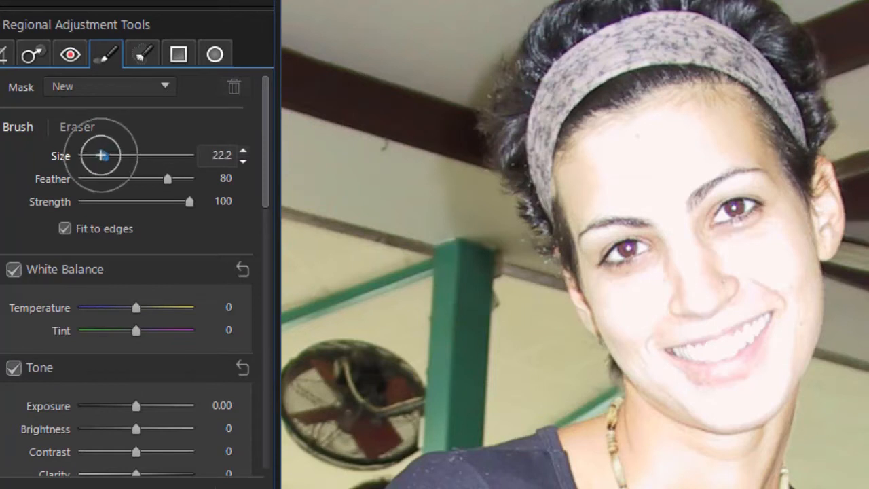
# Reduce the brush Size slider to about 15 before painting the face mask
pyautogui.moveTo(103, 155); pyautogui.dragTo(96, 155)
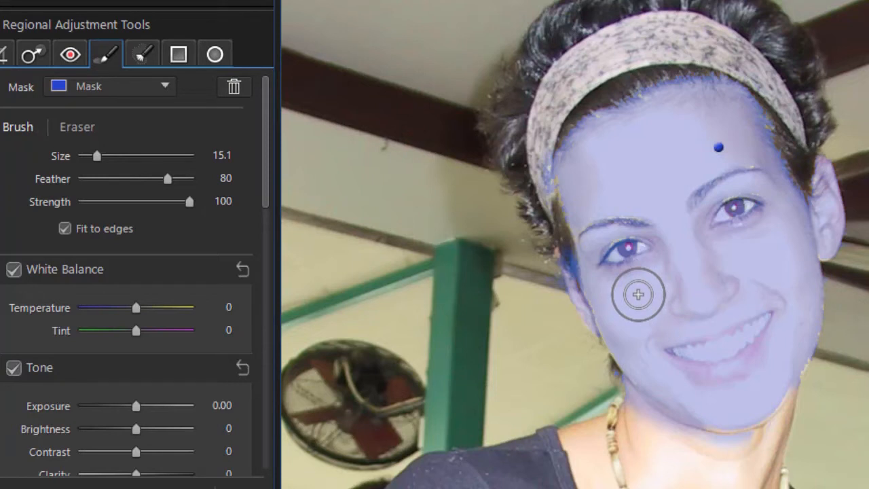
# Brush more of her face and neck into the mask, leaving eyes and headband unpainted
pyautogui.click(77, 127)
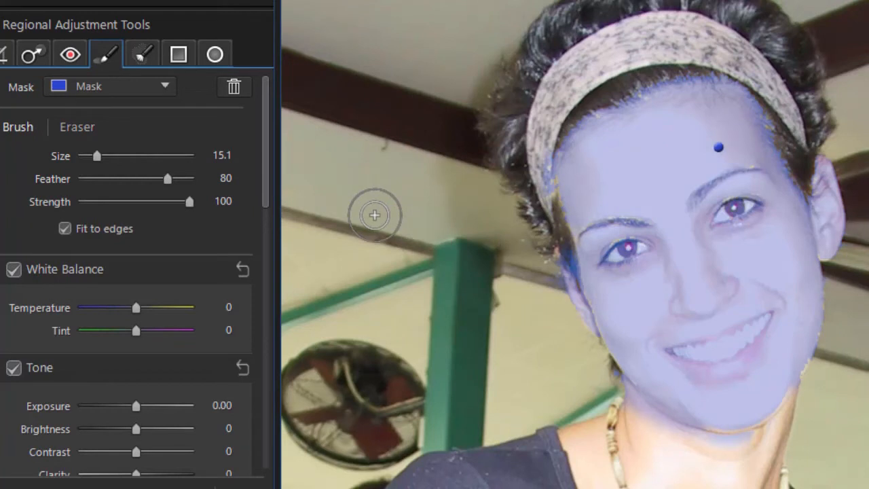
pyautogui.moveTo(432, 215)
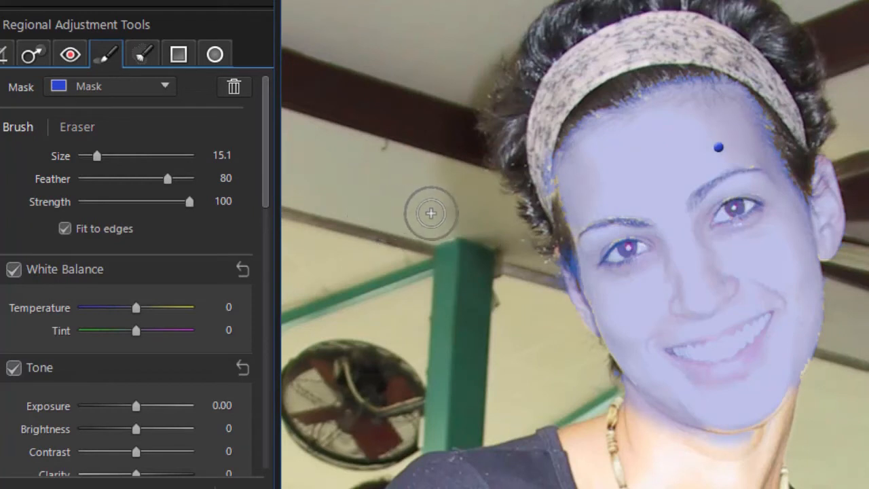
pyautogui.moveTo(638, 313)
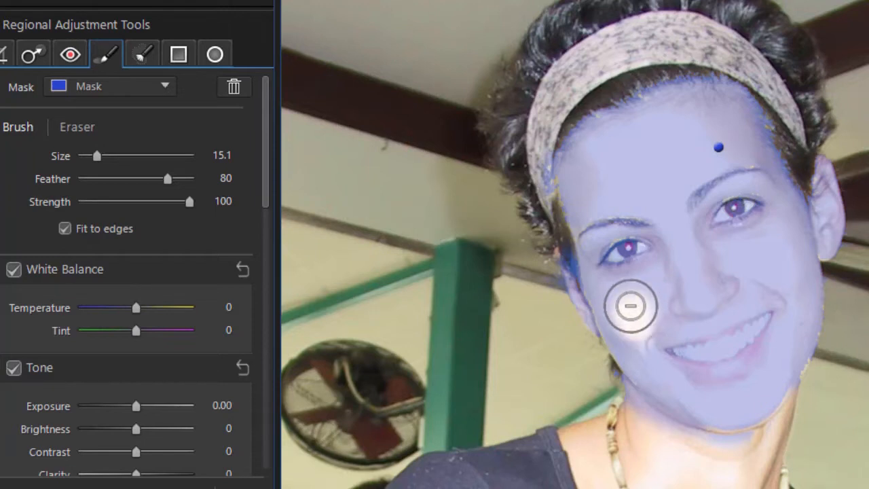
pyautogui.moveTo(632, 312)
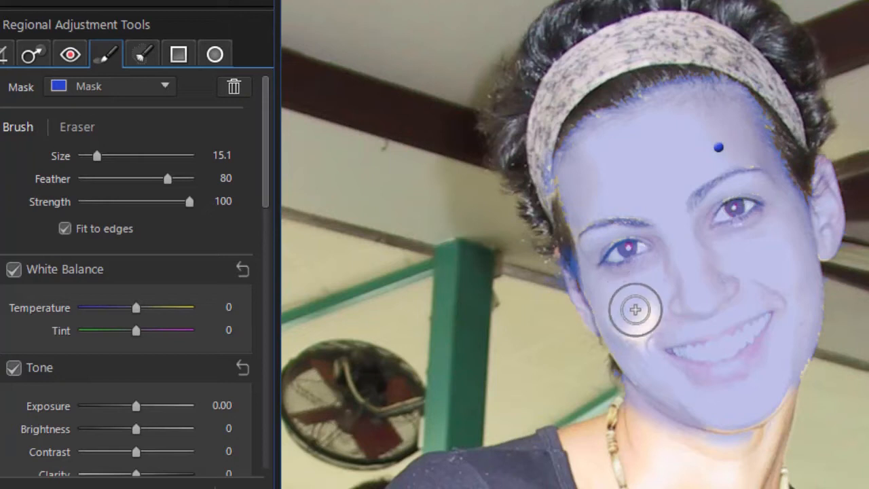
pyautogui.moveTo(625, 325)
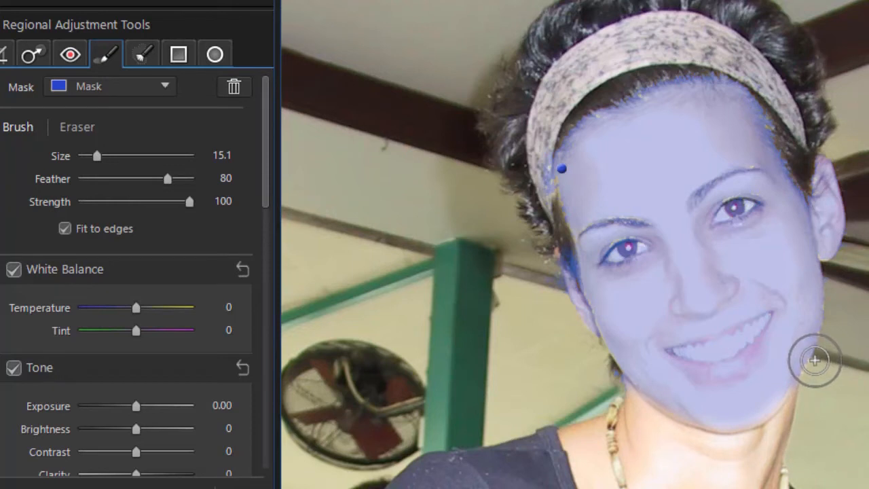
pyautogui.moveTo(855, 354)
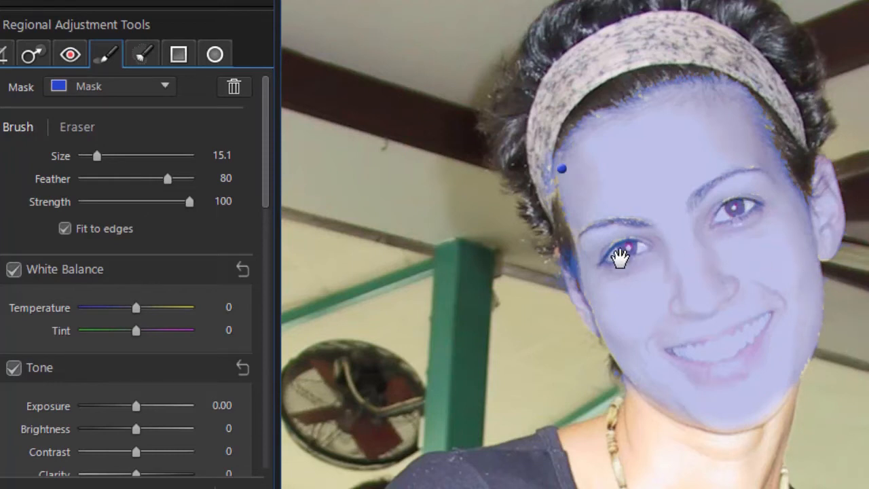
pyautogui.moveTo(788, 245)
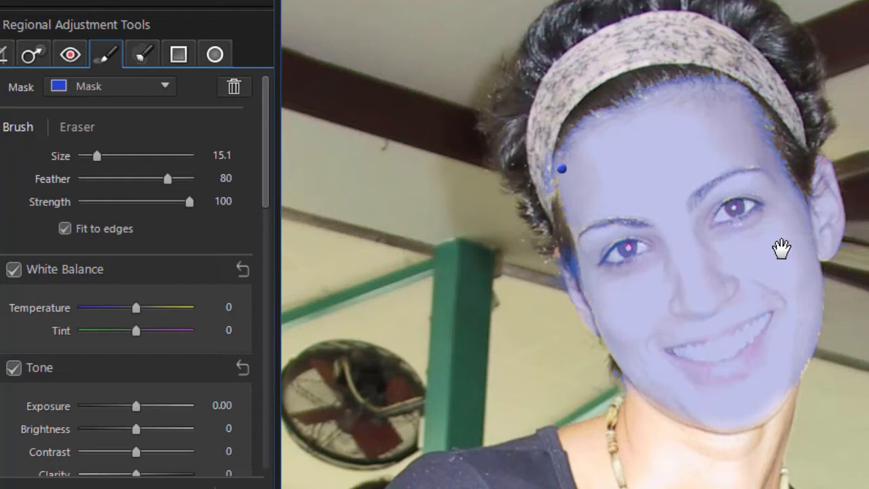
pyautogui.moveTo(687, 250)
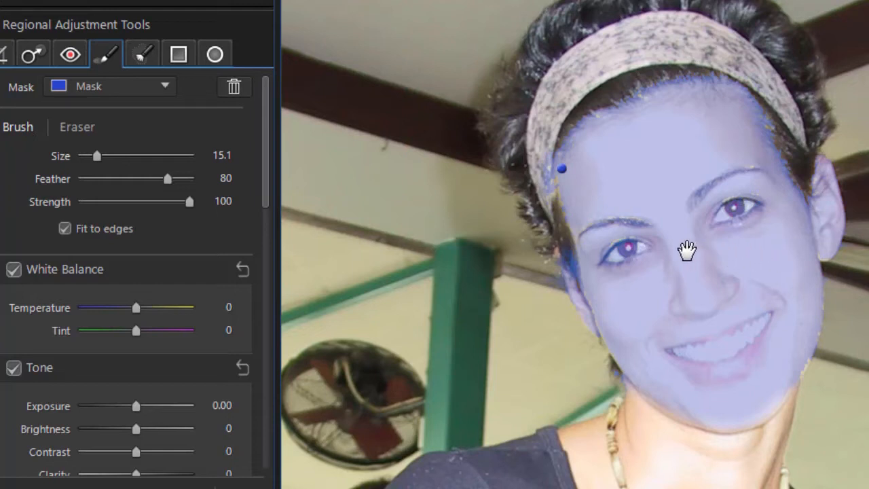
pyautogui.moveTo(410, 177)
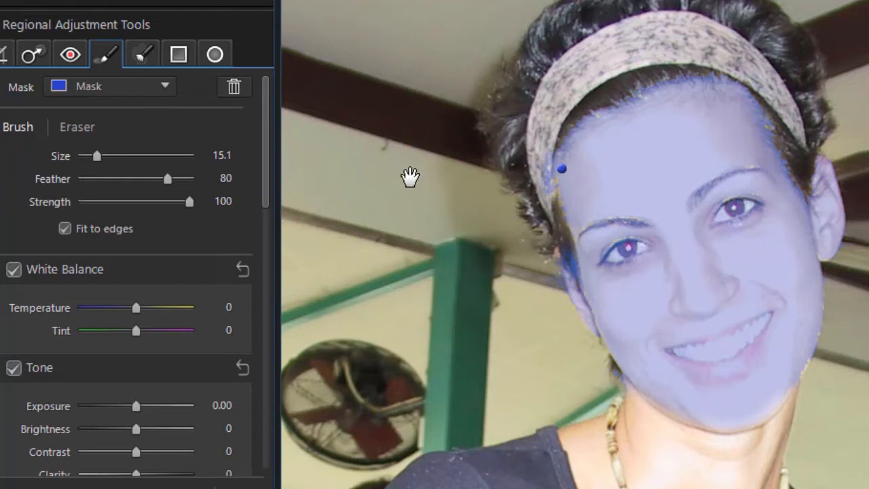
# Shrink the brush size down to about 7 for finer mask painting
pyautogui.moveTo(95, 154); pyautogui.dragTo(87, 154)
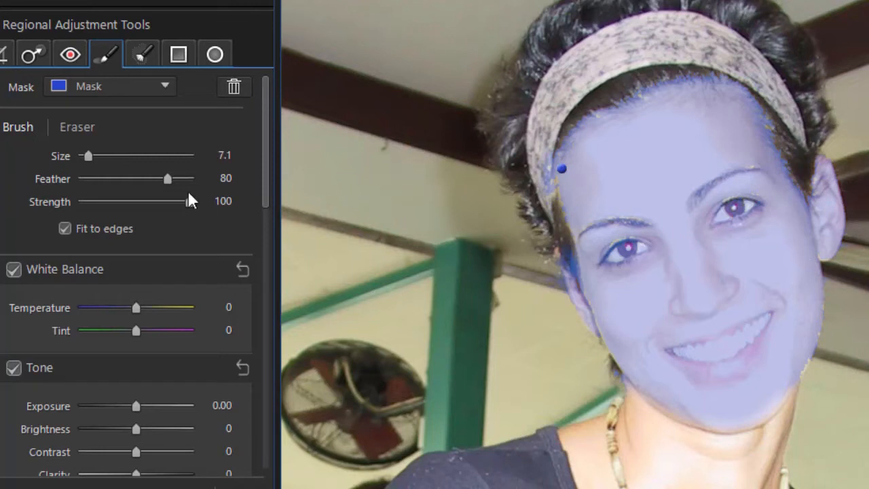
pyautogui.moveTo(419, 223)
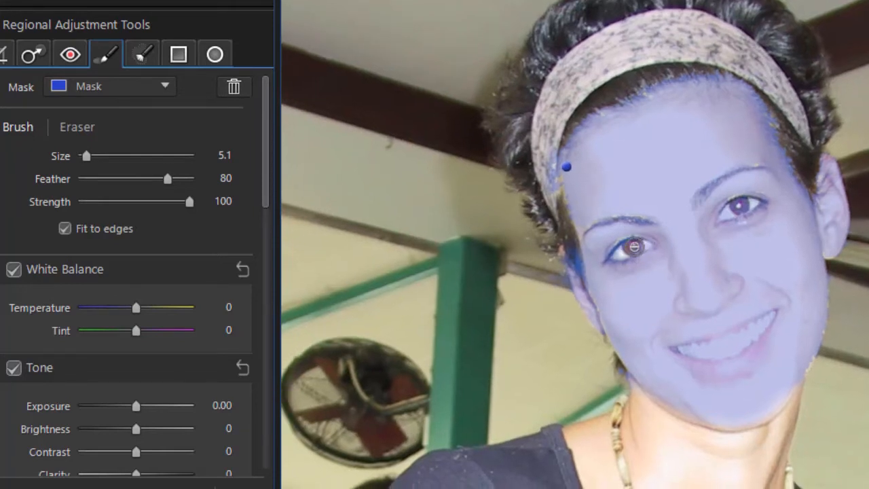
pyautogui.moveTo(733, 211)
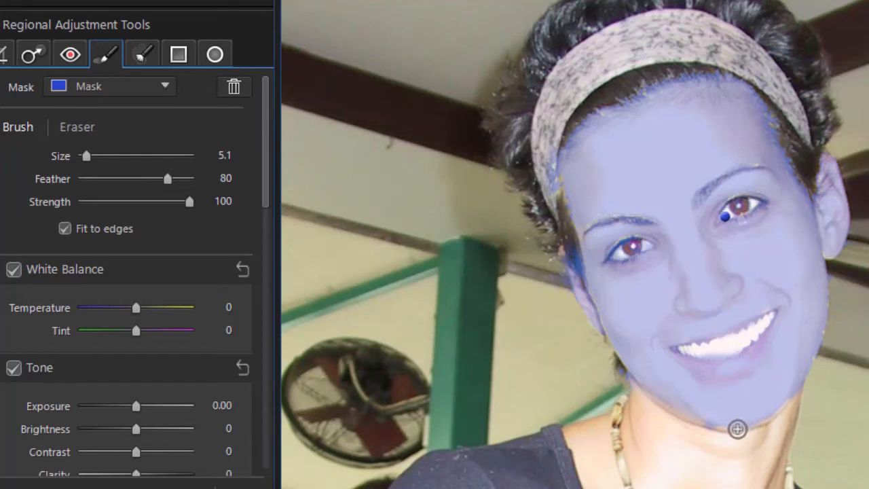
pyautogui.moveTo(690, 413)
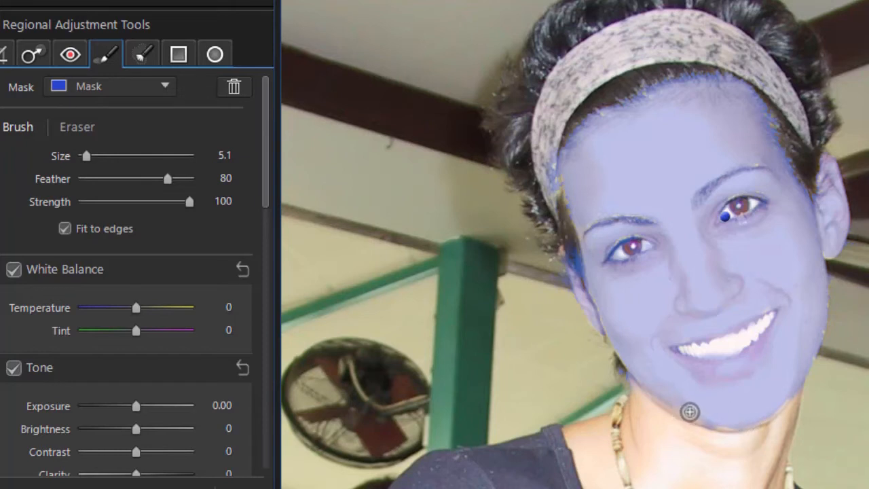
pyautogui.moveTo(725, 236)
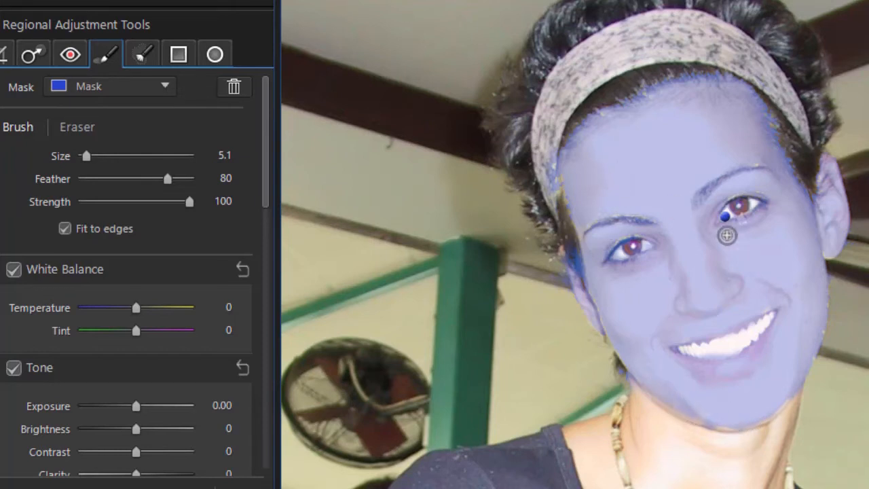
pyautogui.moveTo(382, 245)
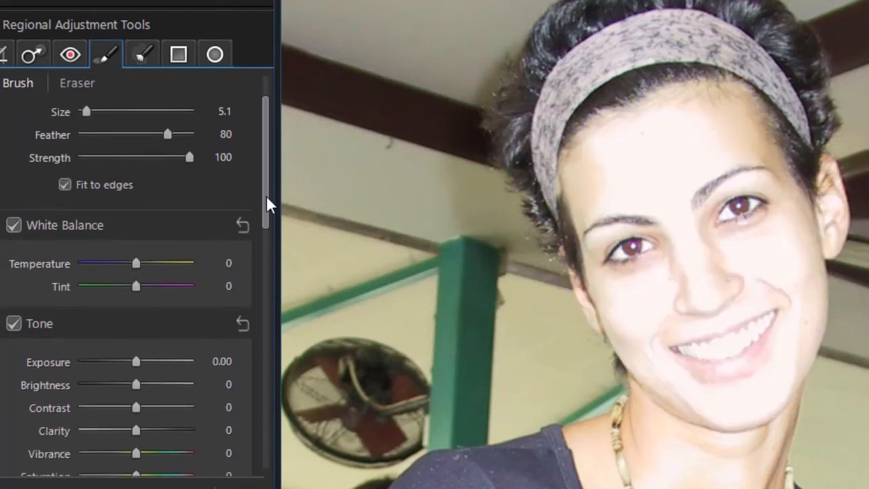
# Raise the masked face's Vibrance to 82, trying Saturation near 80 then resetting it to 0
pyautogui.scroll(-3)
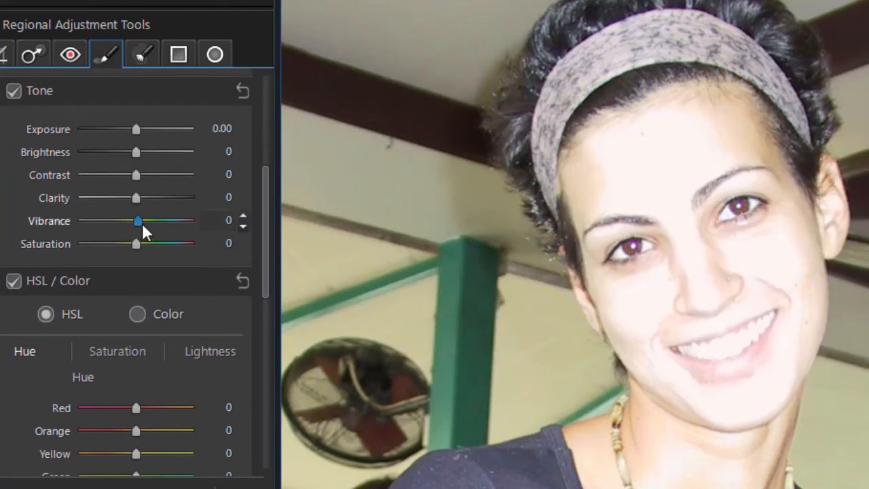
pyautogui.moveTo(138, 220); pyautogui.dragTo(170, 220)
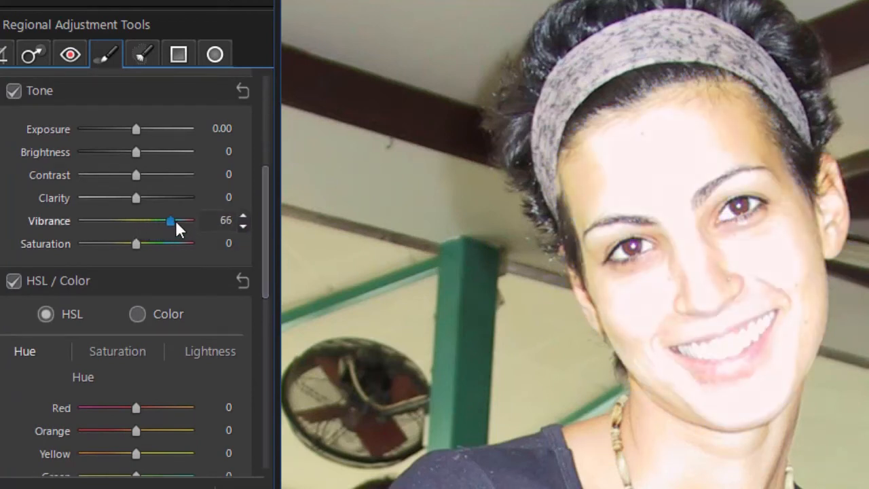
pyautogui.moveTo(170, 220); pyautogui.dragTo(180, 220)
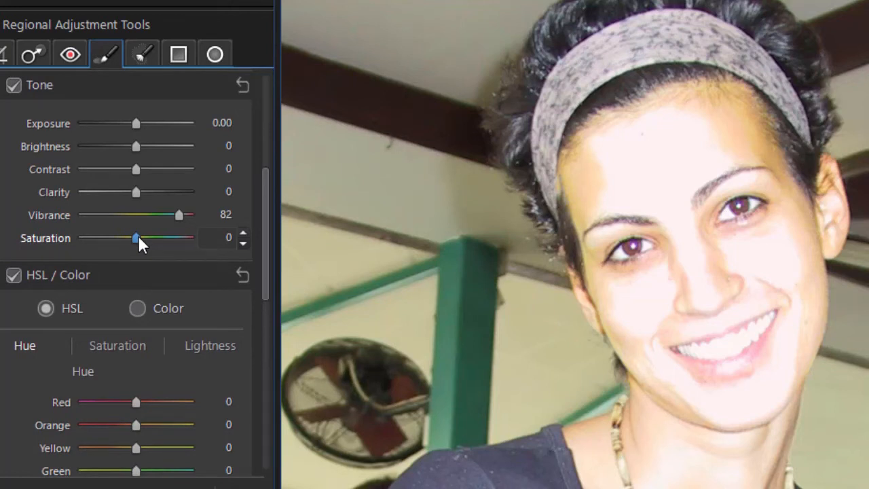
pyautogui.moveTo(136, 237); pyautogui.dragTo(183, 237)
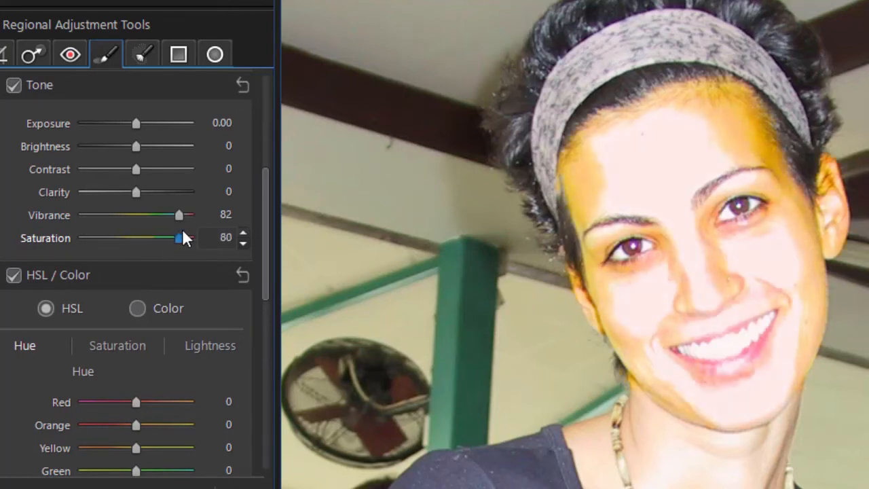
pyautogui.moveTo(185, 237); pyautogui.dragTo(139, 238)
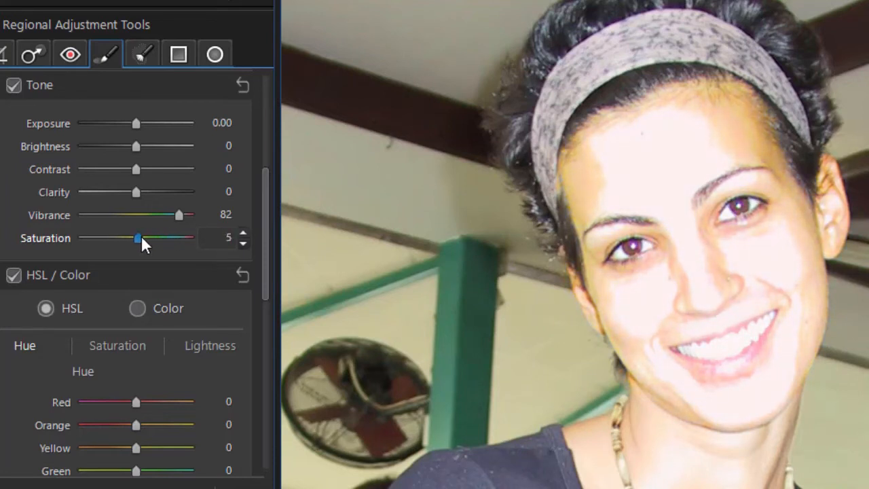
pyautogui.click(244, 241)
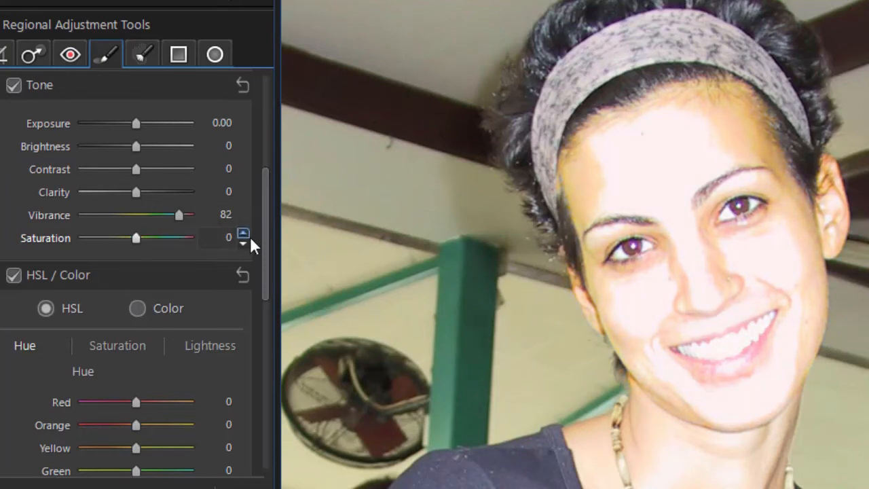
pyautogui.scroll(-3)
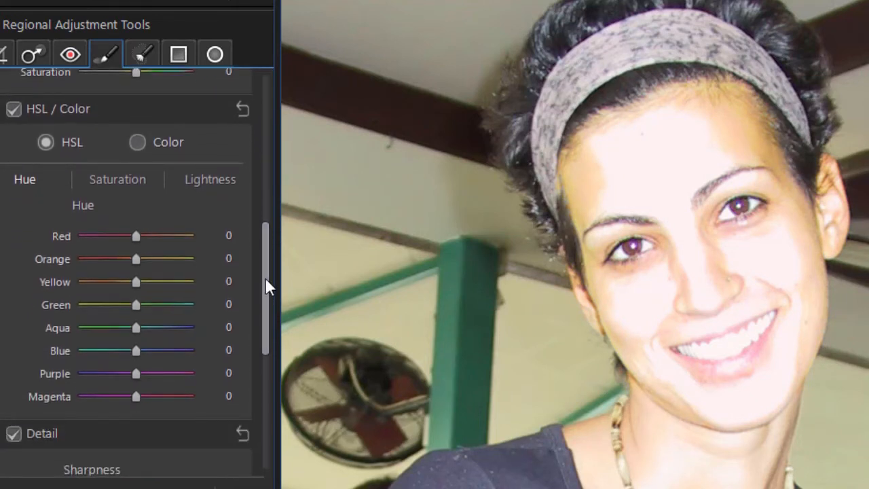
# Set the masked face's Sharpness Amount to 54 in the Detail section
pyautogui.scroll(-3)
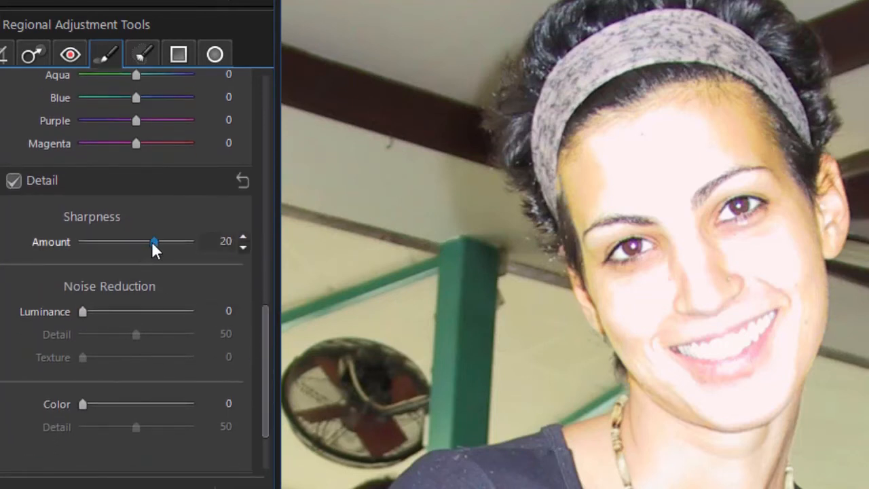
pyautogui.moveTo(155, 242); pyautogui.dragTo(165, 242)
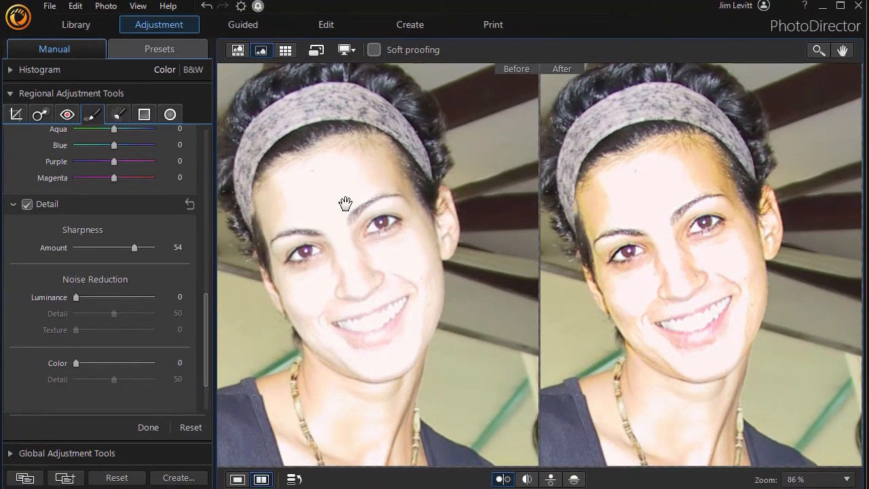
# Exit the Before/After comparison and return to a single view of the photo
pyautogui.click(237, 479)
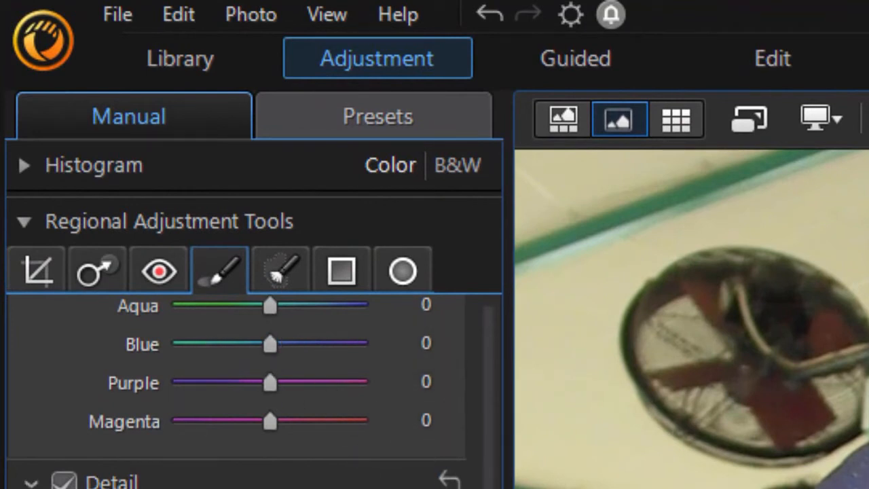
# Choose New in the Mask dropdown to start a second brush mask for her shoulder
pyautogui.click(219, 270)
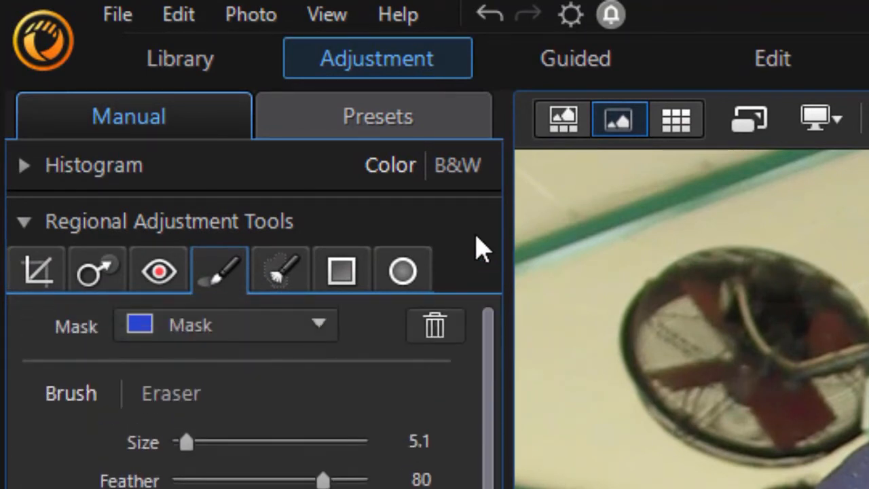
pyautogui.click(319, 324)
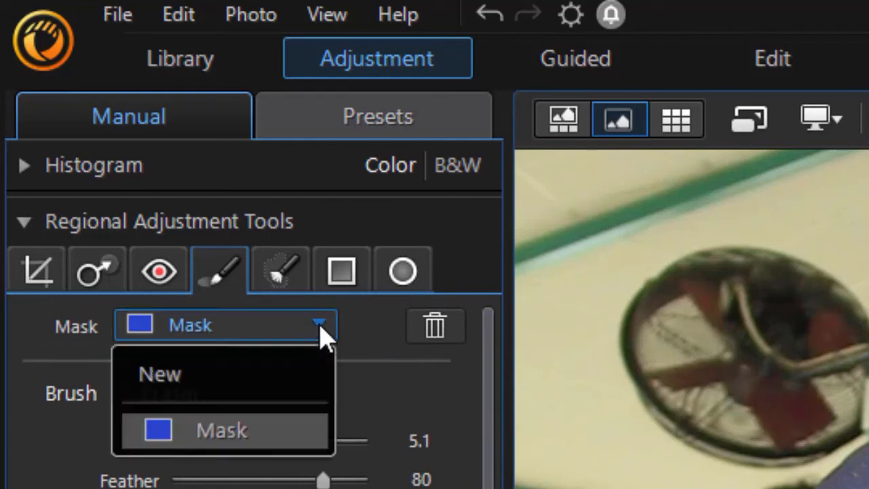
pyautogui.click(160, 374)
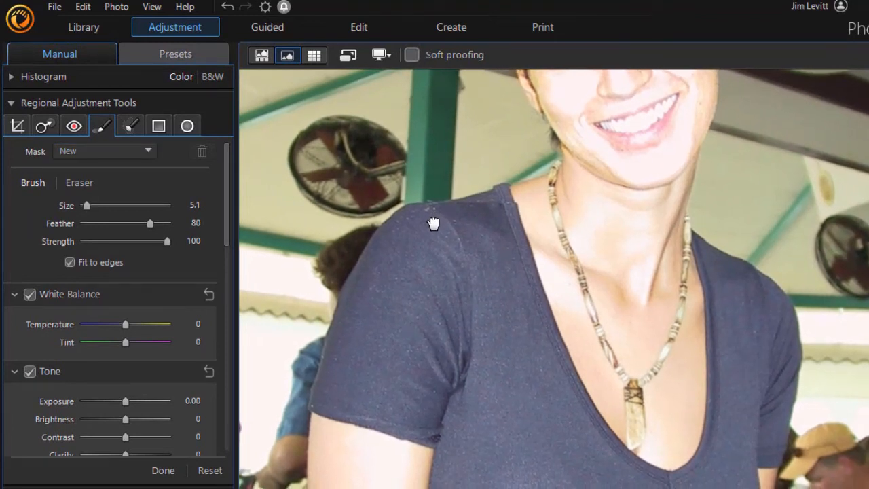
pyautogui.moveTo(479, 224)
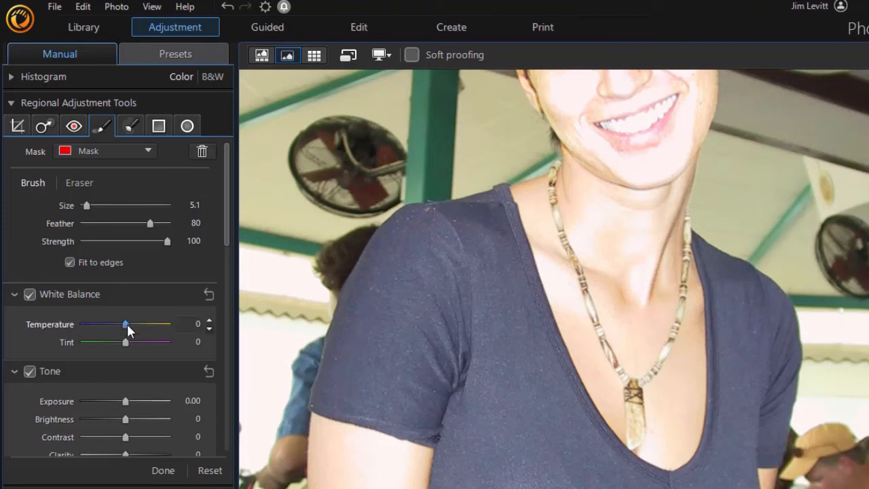
# Turn the shoulder stripe teal with Temperature -88 and Tint -59, then view it without the mask pin
pyautogui.moveTo(125, 323); pyautogui.dragTo(121, 323)
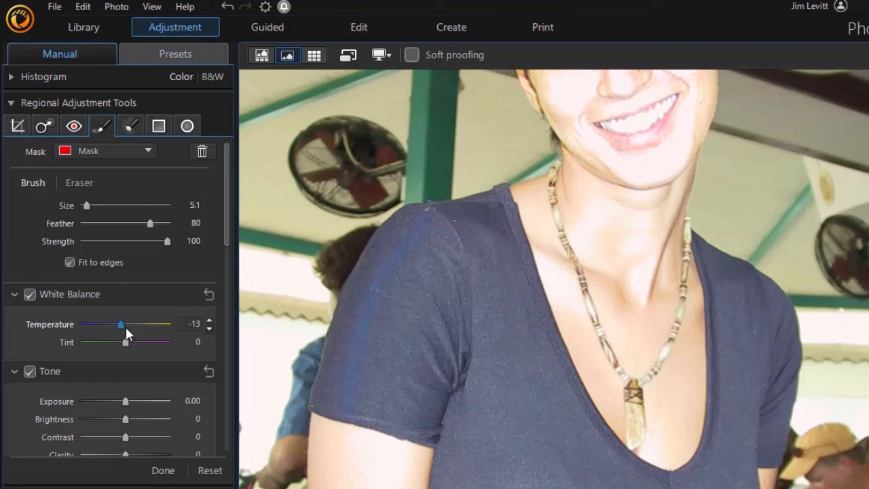
pyautogui.moveTo(121, 324); pyautogui.dragTo(84, 324)
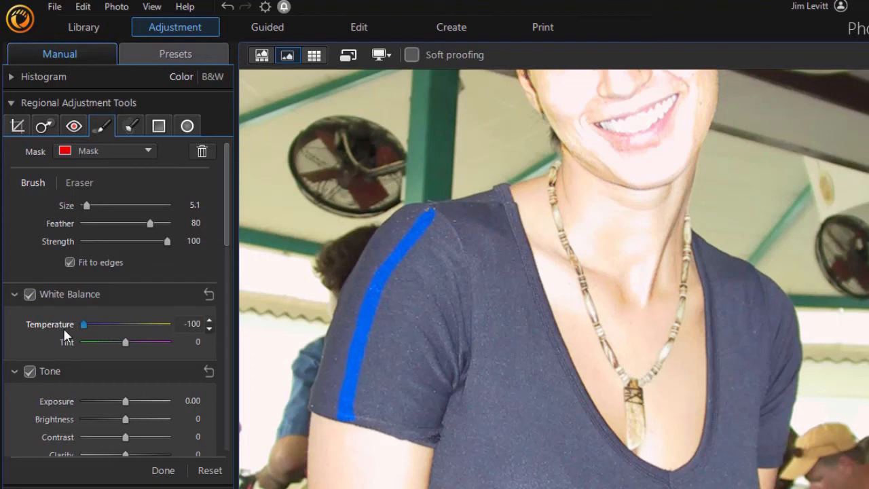
pyautogui.moveTo(125, 343); pyautogui.dragTo(165, 342)
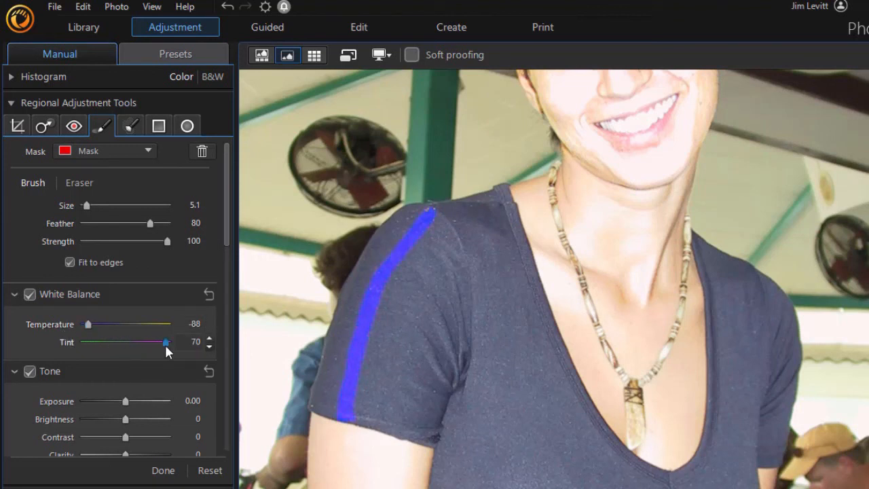
pyautogui.moveTo(166, 342); pyautogui.dragTo(97, 342)
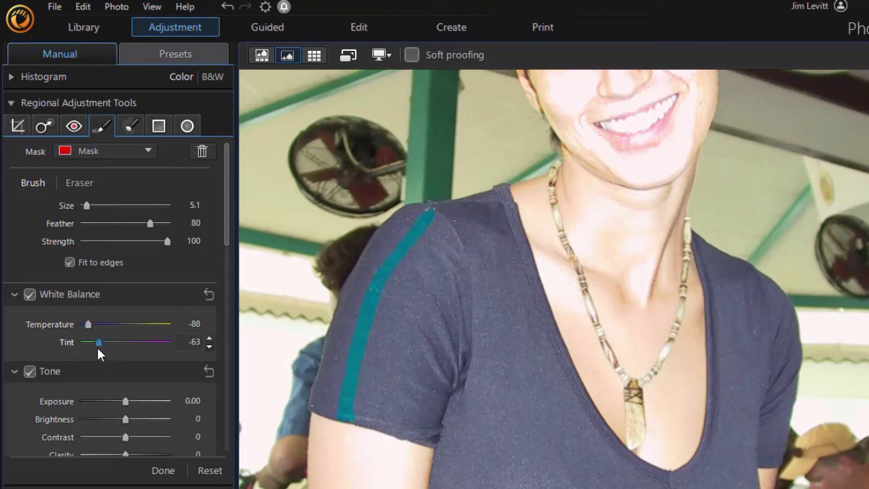
pyautogui.moveTo(97, 343); pyautogui.dragTo(100, 343)
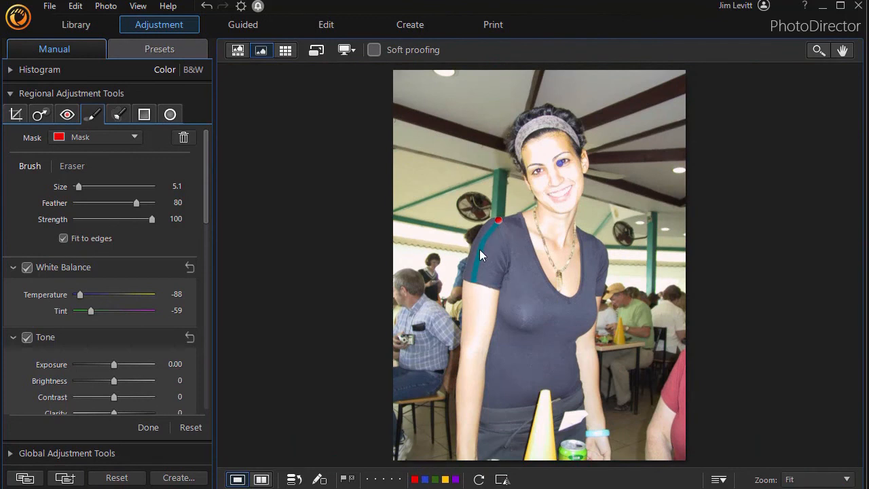
pyautogui.click(116, 114)
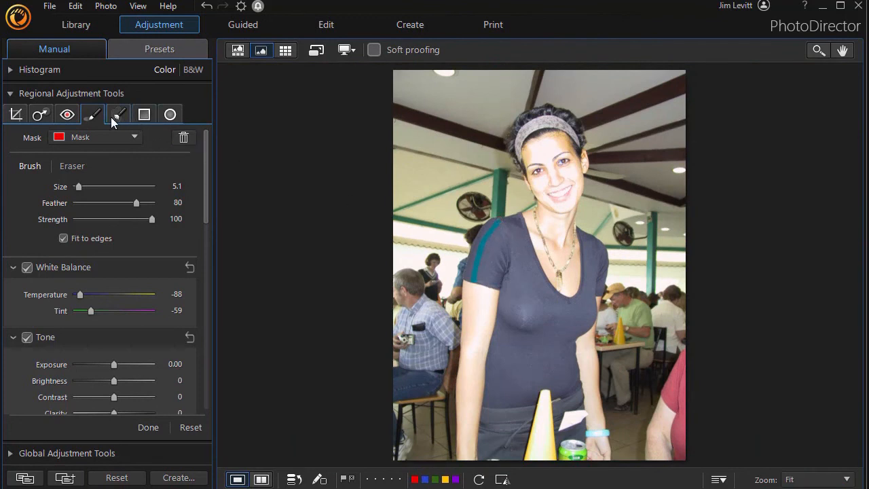